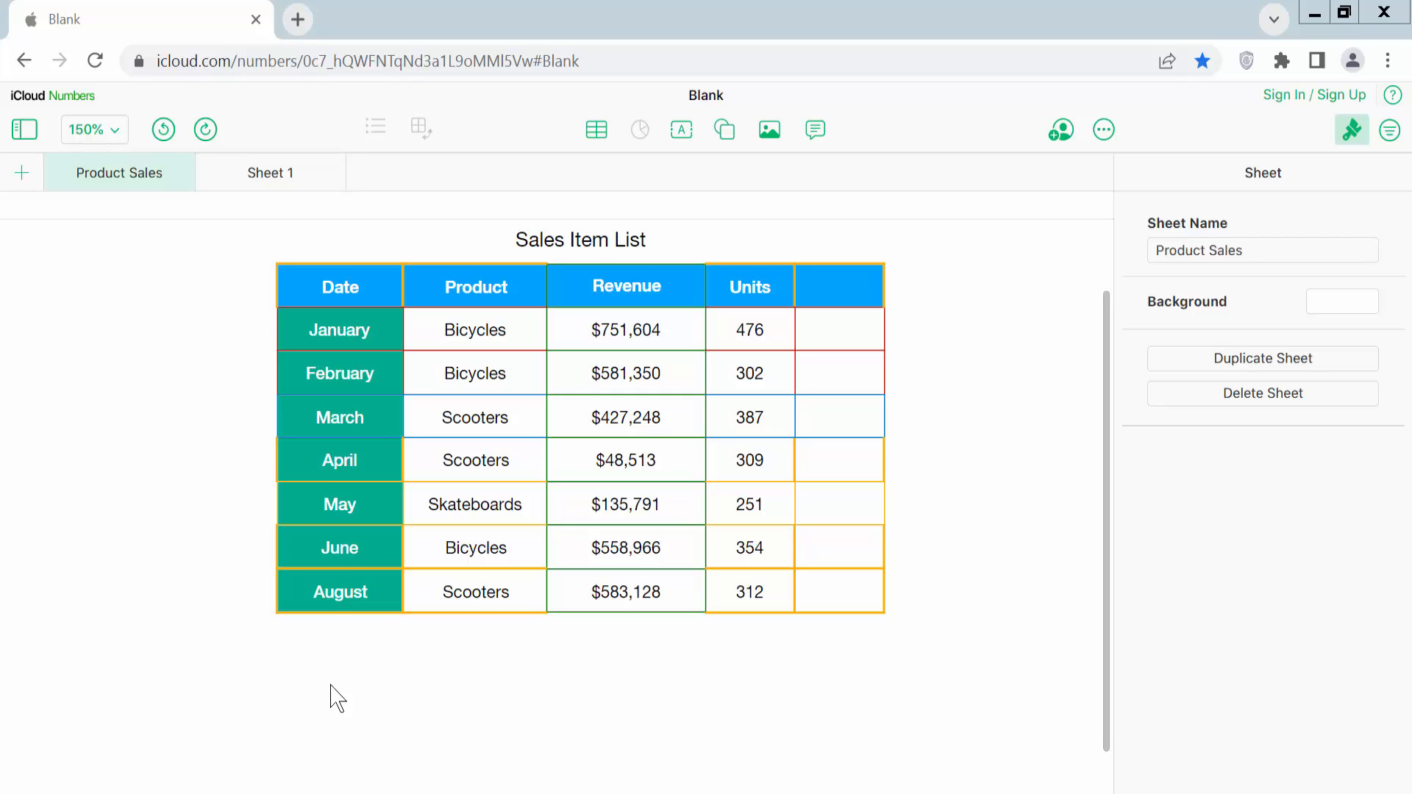
Step: Select the Sales Item List table to enlarge its rows and show its formatting options
click(339, 504)
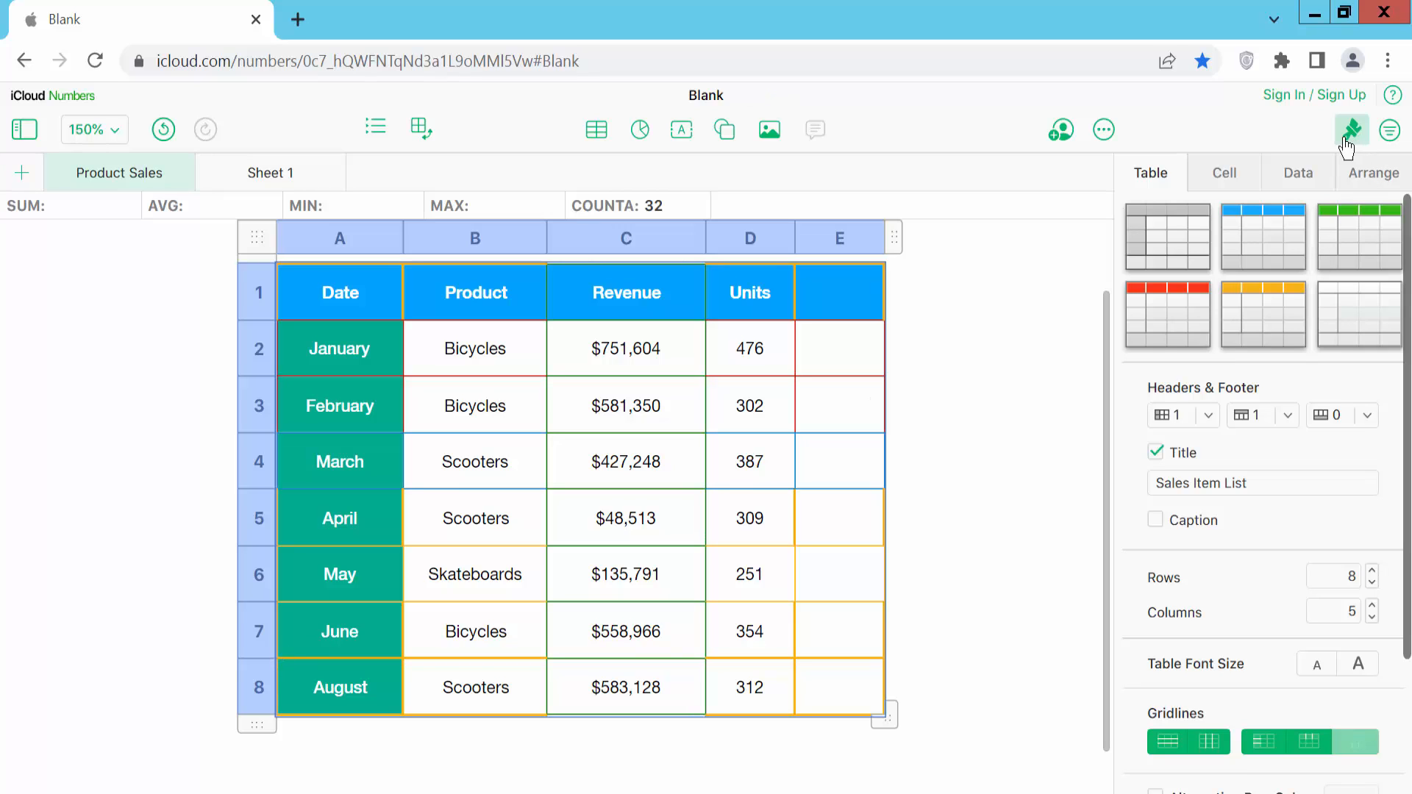
Step: Toggle the Format sidebar off and on, then raise row Height from 32 pt to 34 pt
click(1348, 129)
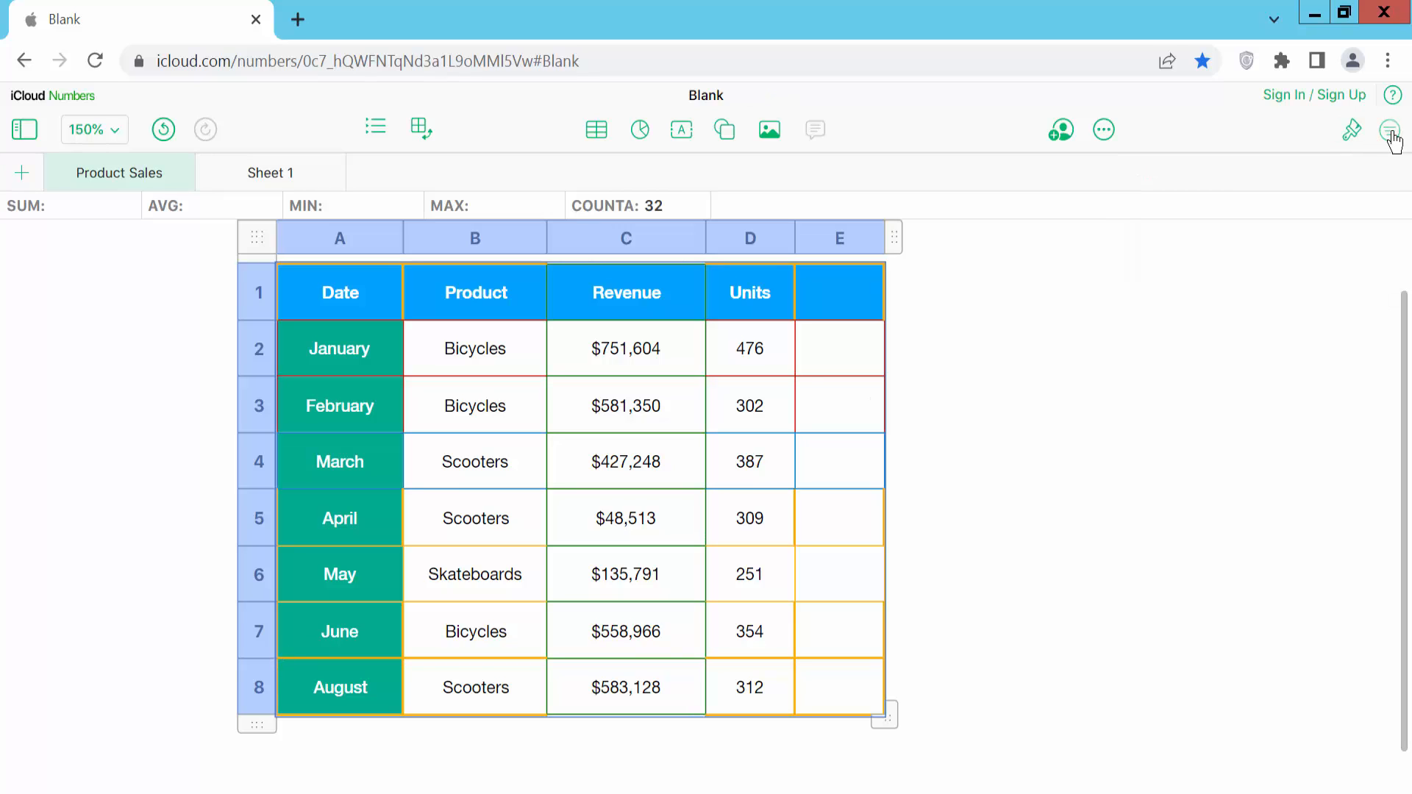
click(1388, 130)
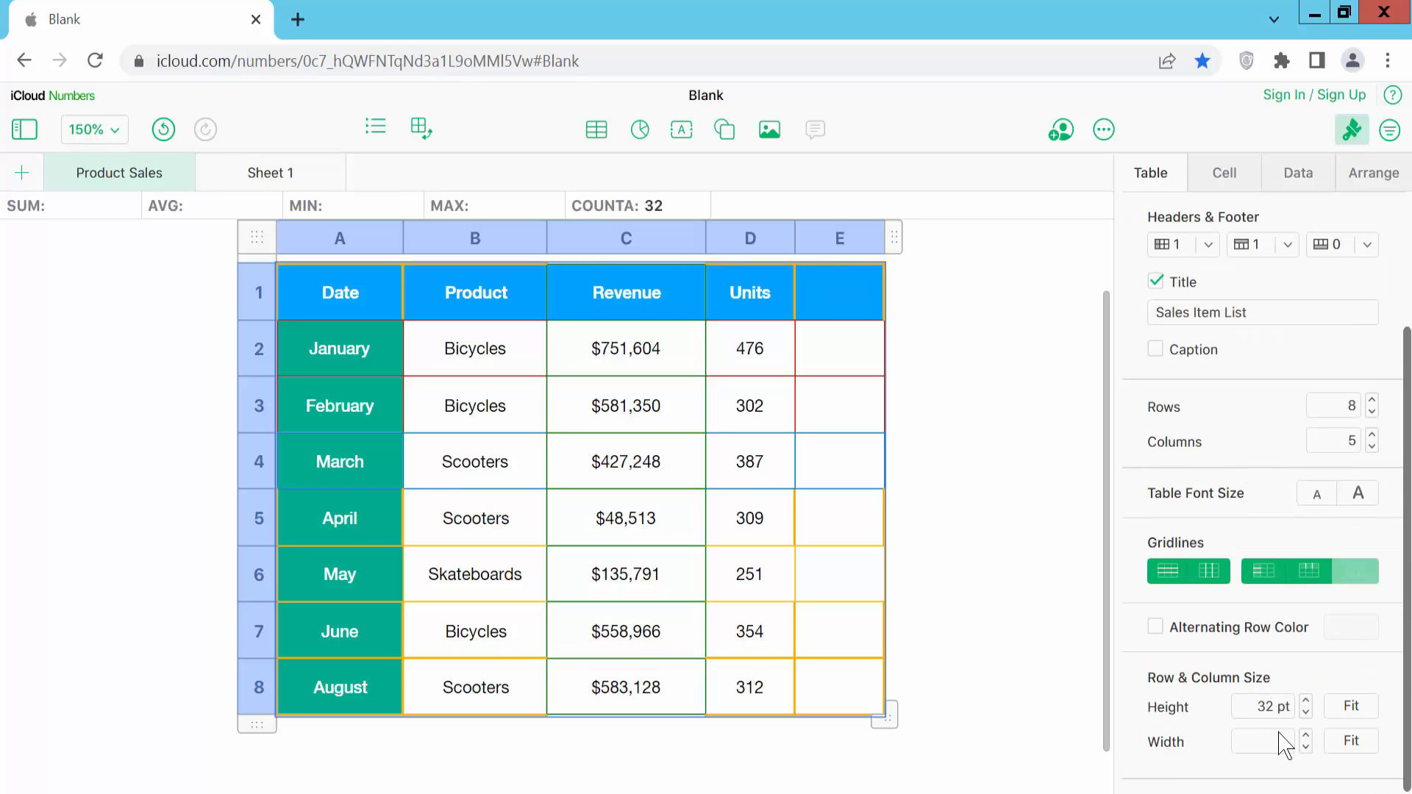
mouse_move(1261, 707)
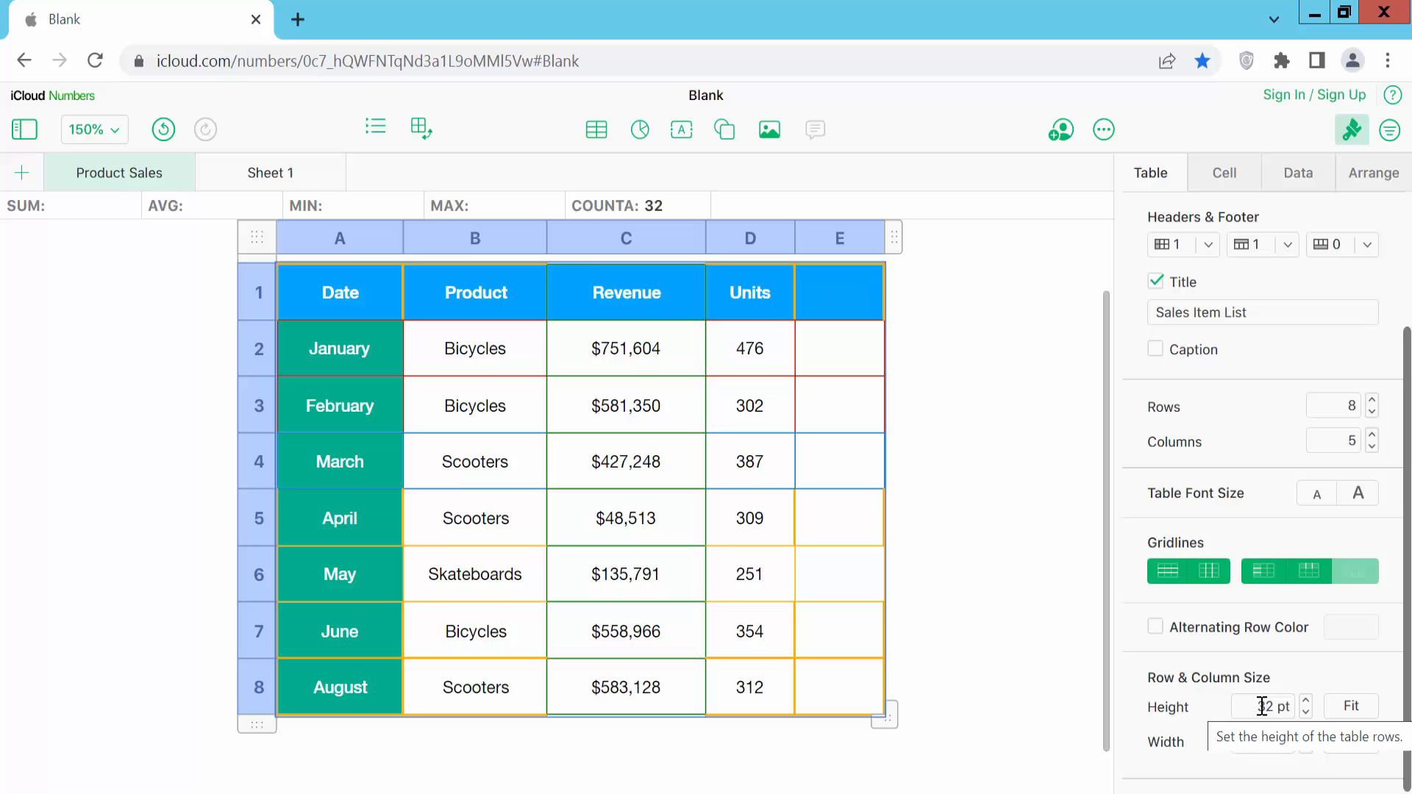
click(1305, 700)
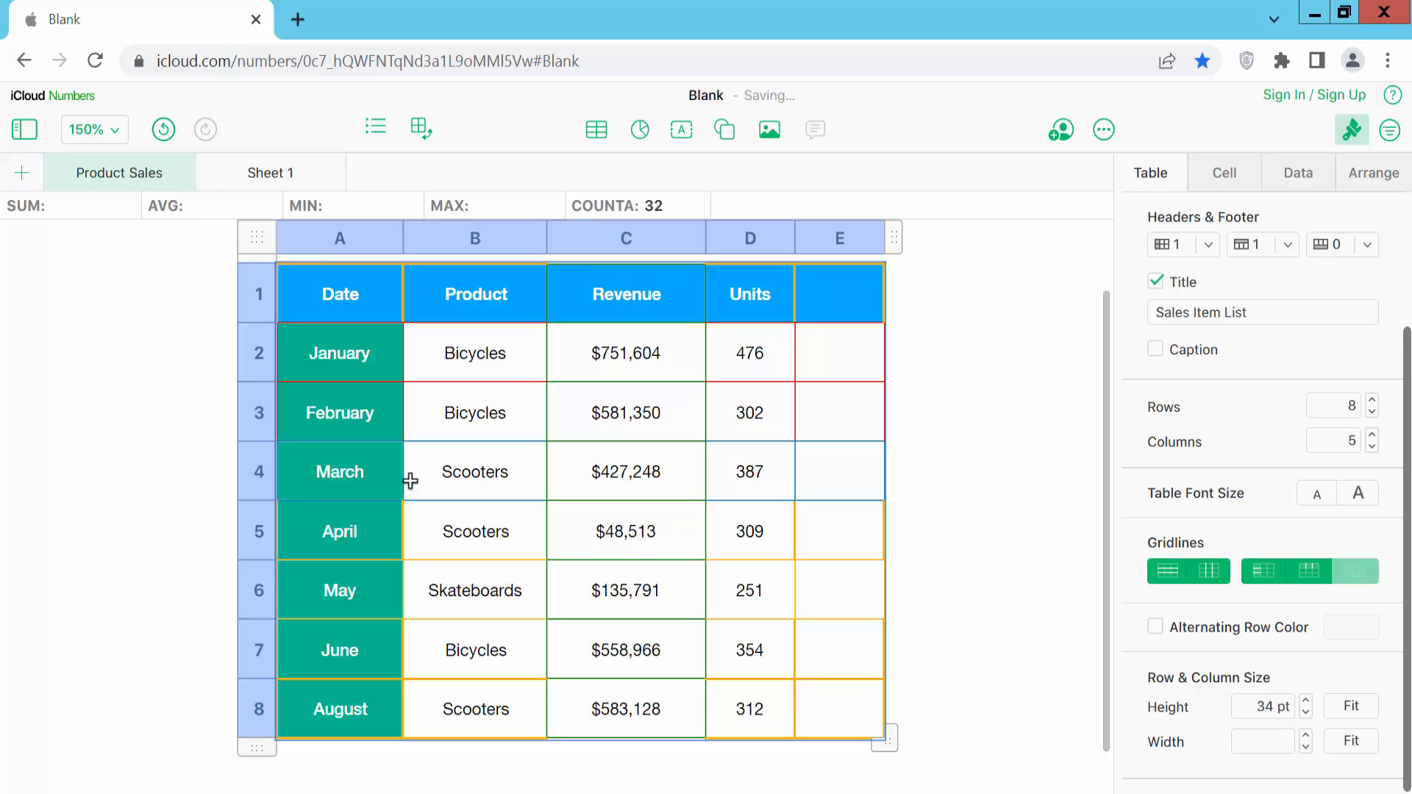
Step: Select the February cell and step the row Height up, then down to 33 pt
click(339, 412)
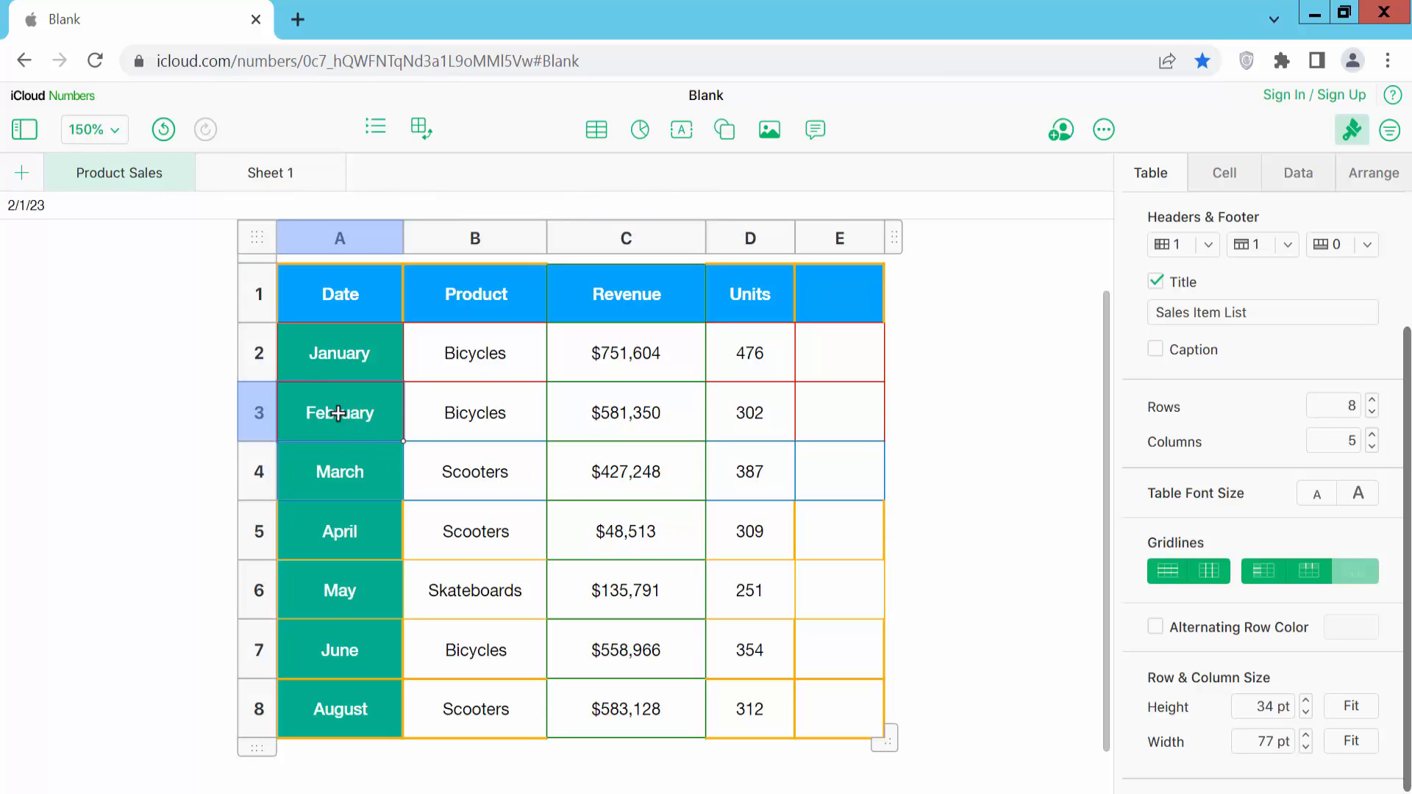
right_click(339, 412)
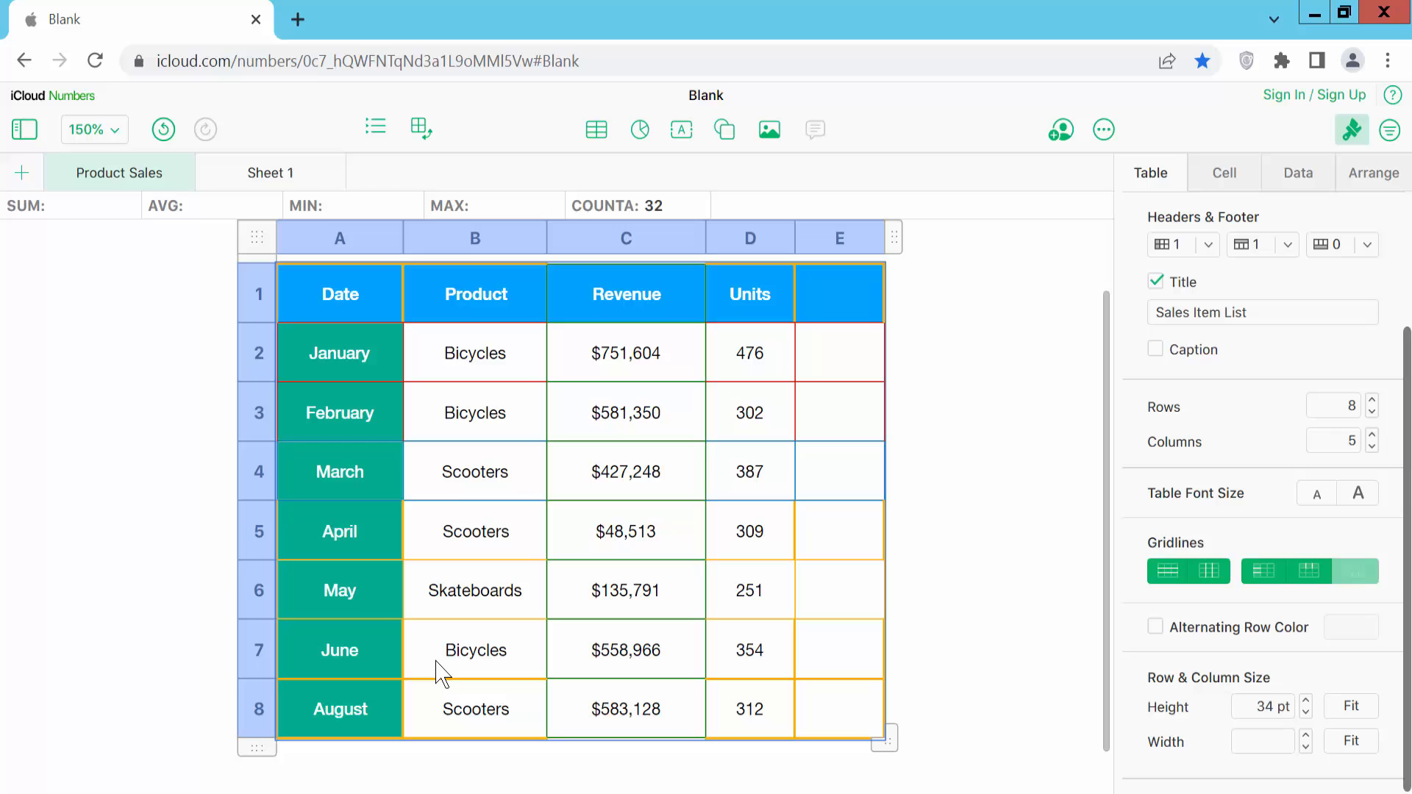
mouse_move(427, 650)
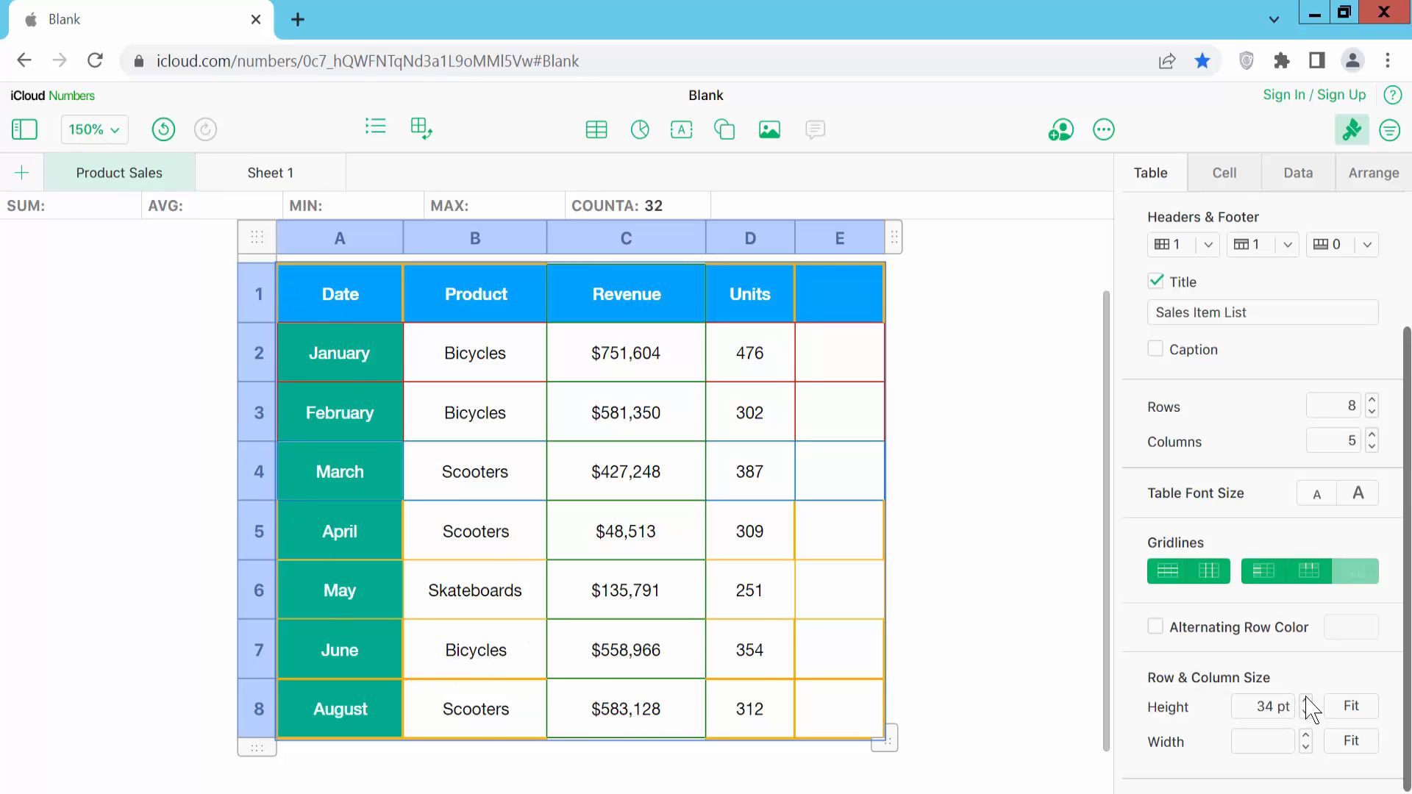
click(1305, 699)
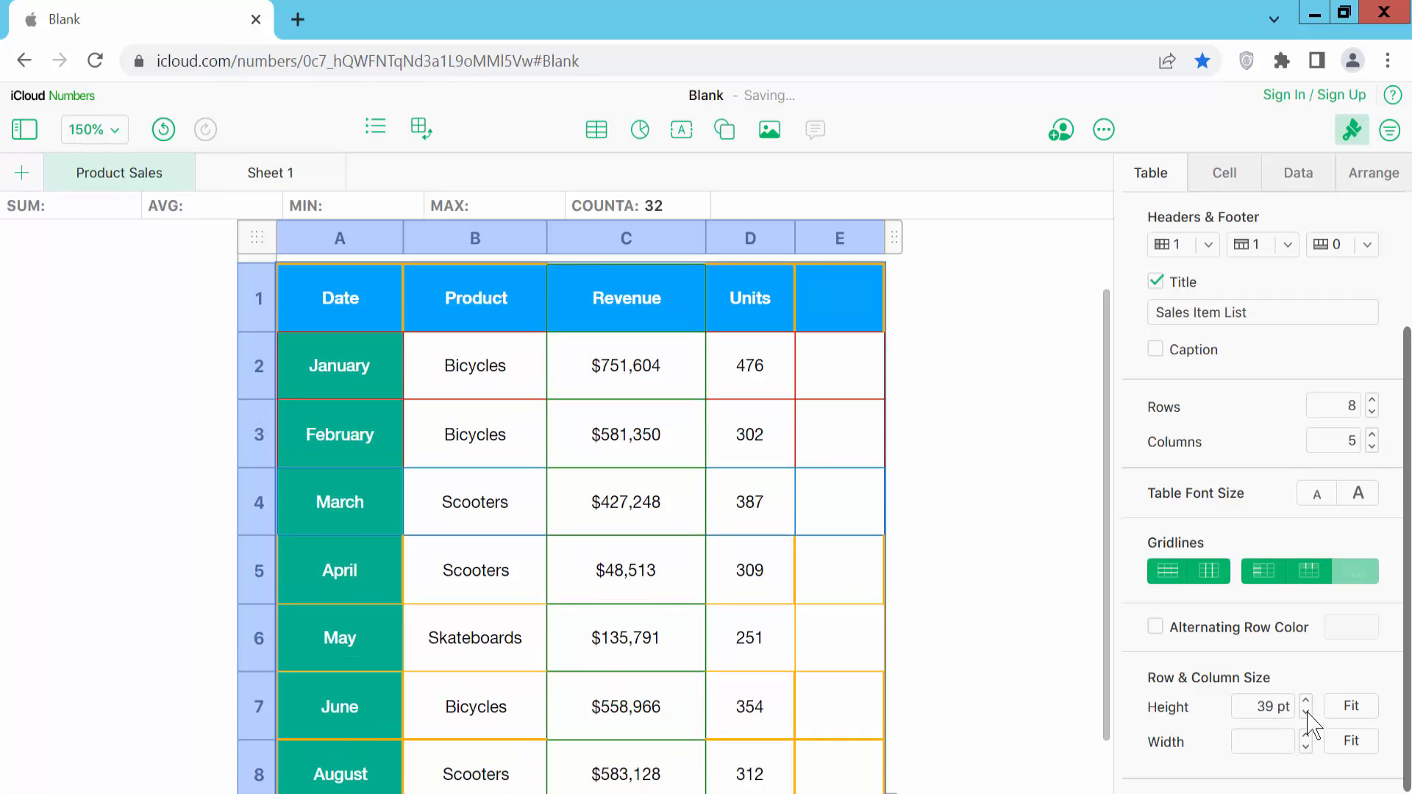
click(1306, 713)
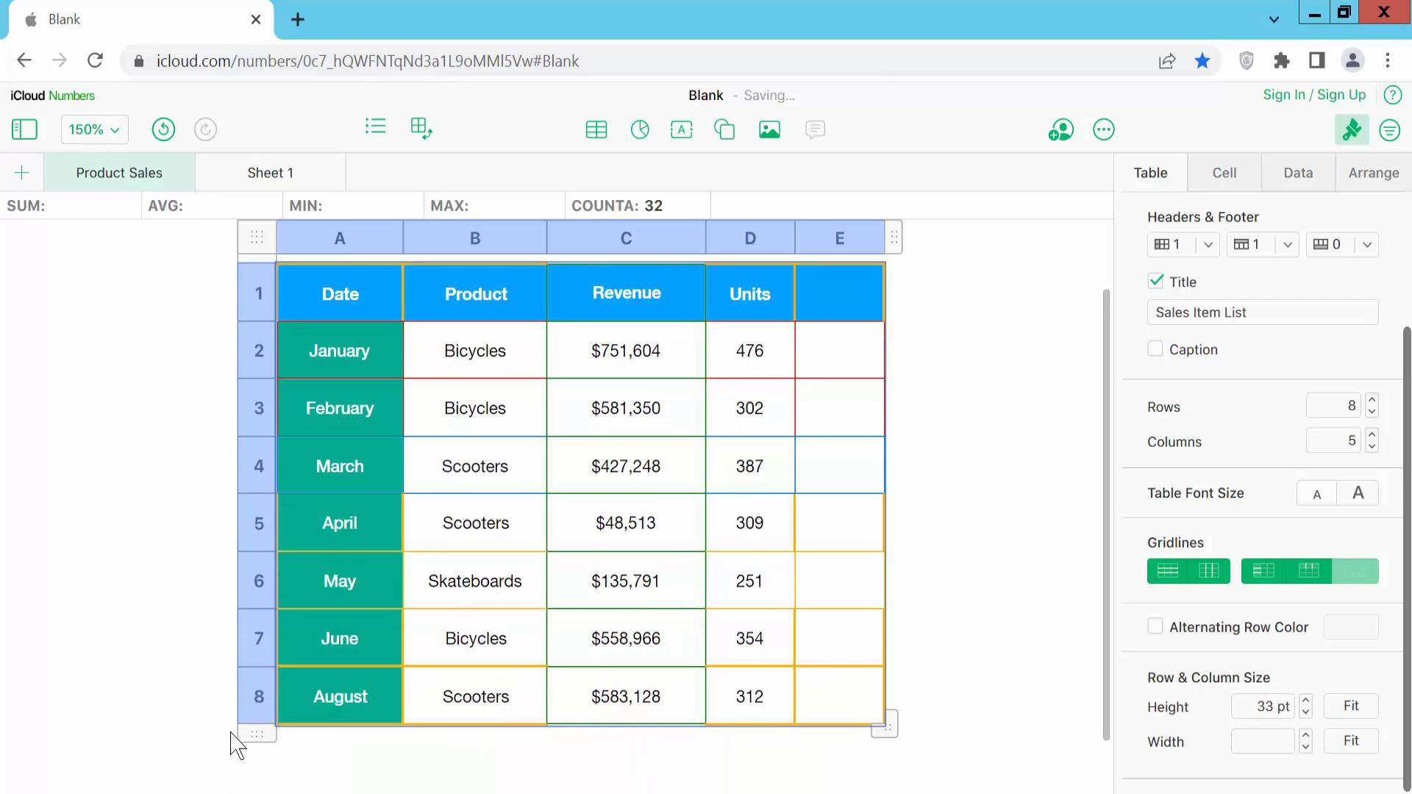